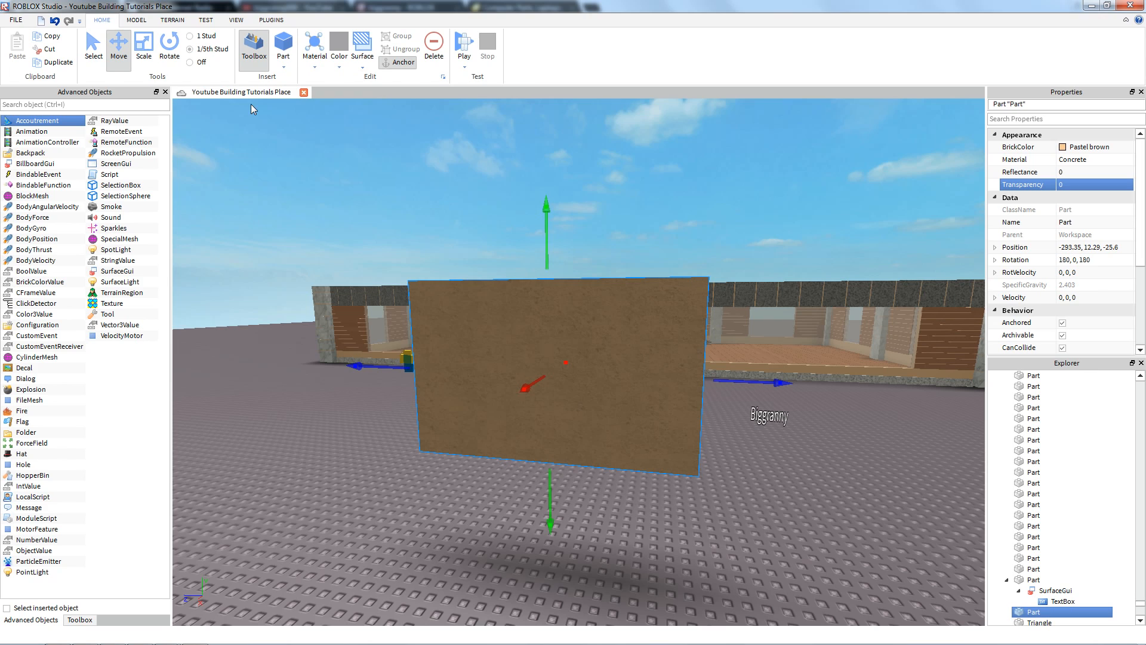
Resize the brown part and move it upright in front of the building entrance.
{"action": "left_click", "coordinate": [144, 45]}
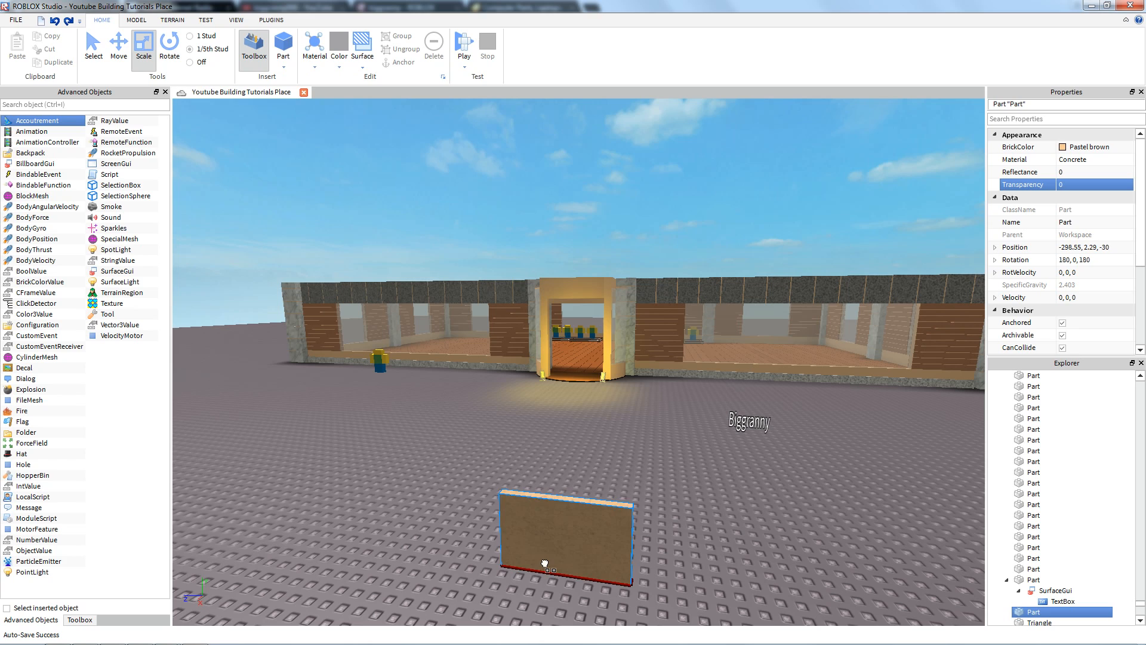
{"action": "left_click", "coordinate": [118, 45]}
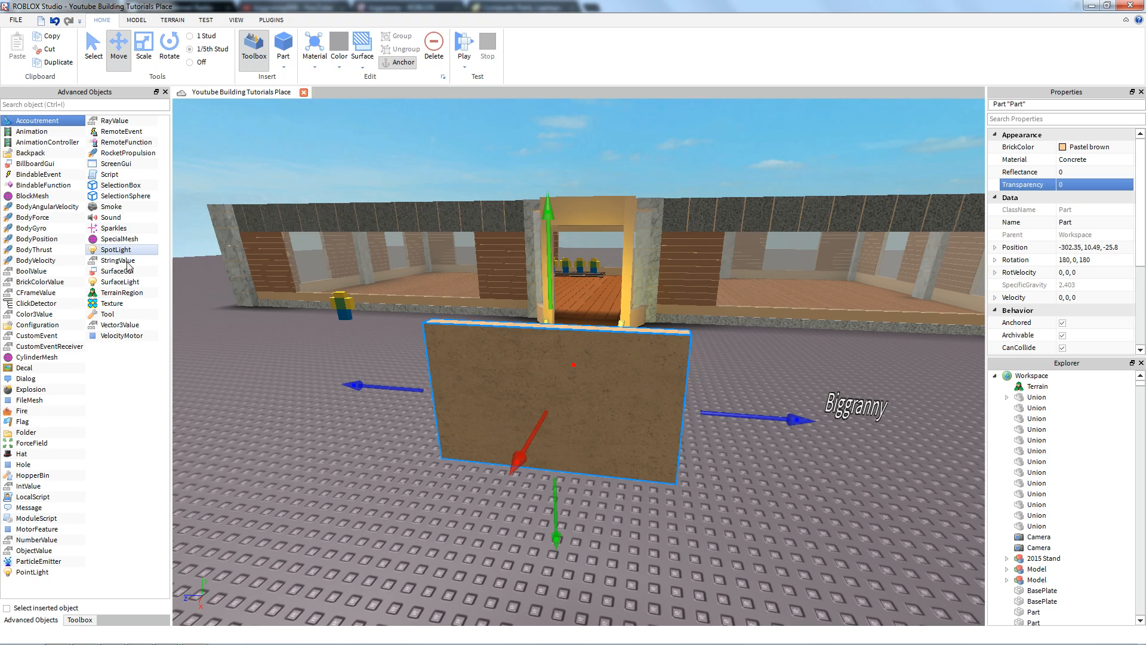
Insert a SurfaceGui into the brown part and a TextBox inside it, then reselect the part.
{"action": "left_click", "coordinate": [116, 271]}
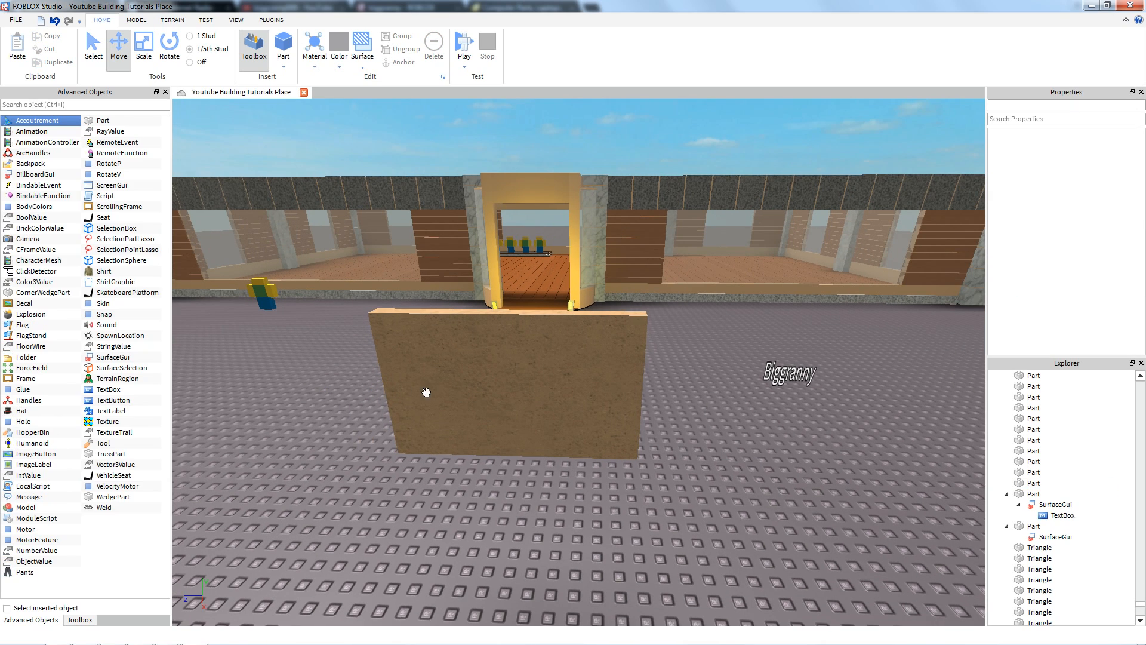
{"action": "left_click", "coordinate": [1050, 536]}
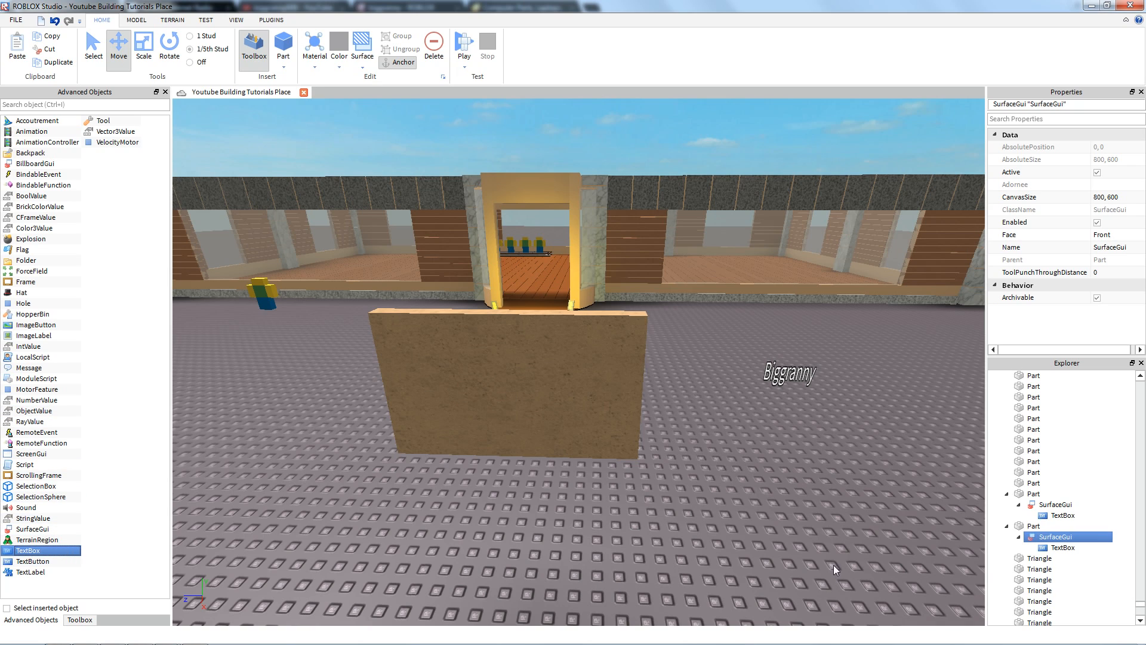
{"action": "left_click", "coordinate": [136, 21]}
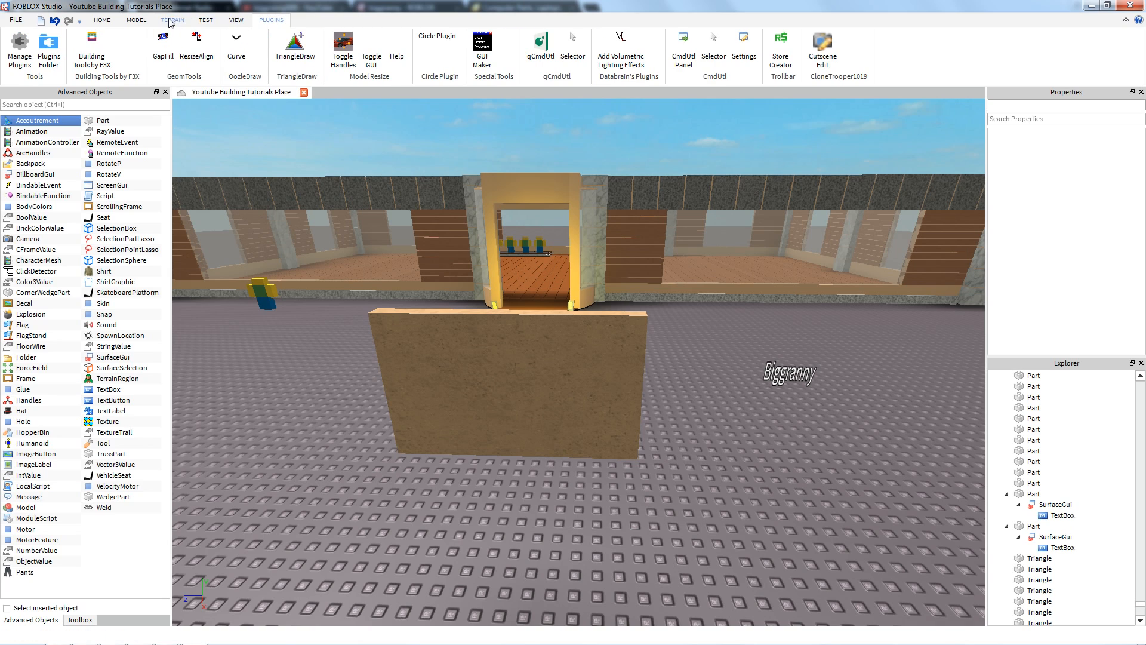
{"action": "left_click", "coordinate": [235, 20]}
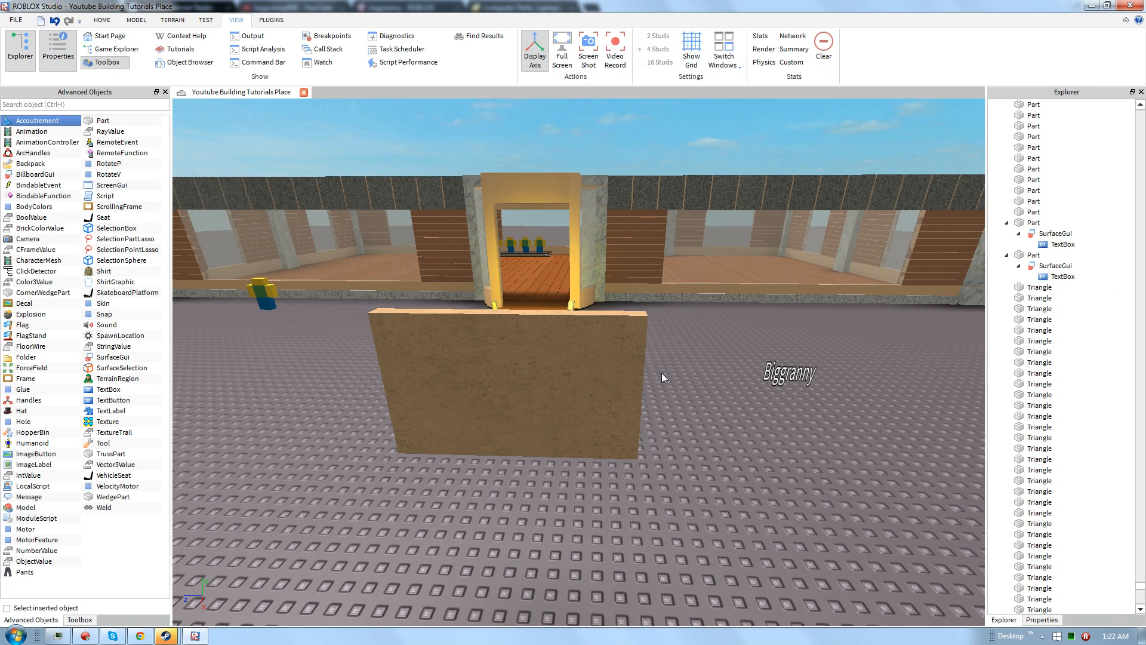
{"action": "left_click", "coordinate": [1060, 276]}
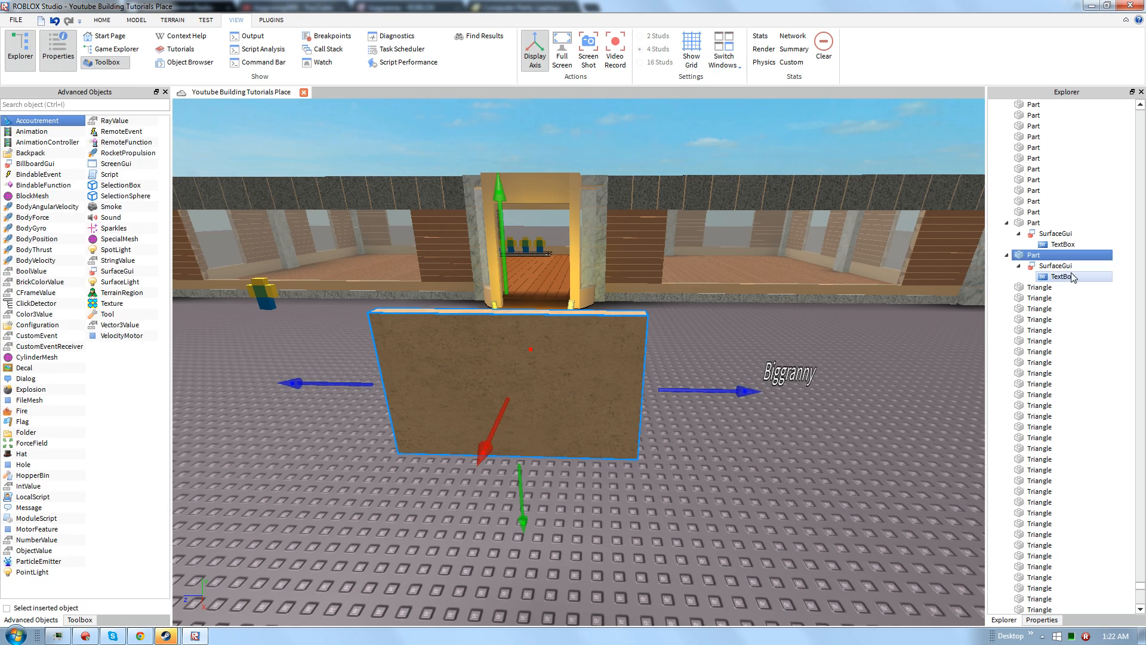
Shrink the SurfaceGui CanvasSize to 400 by 200 so the TextBox fills the part's face.
{"action": "left_click", "coordinate": [1040, 620]}
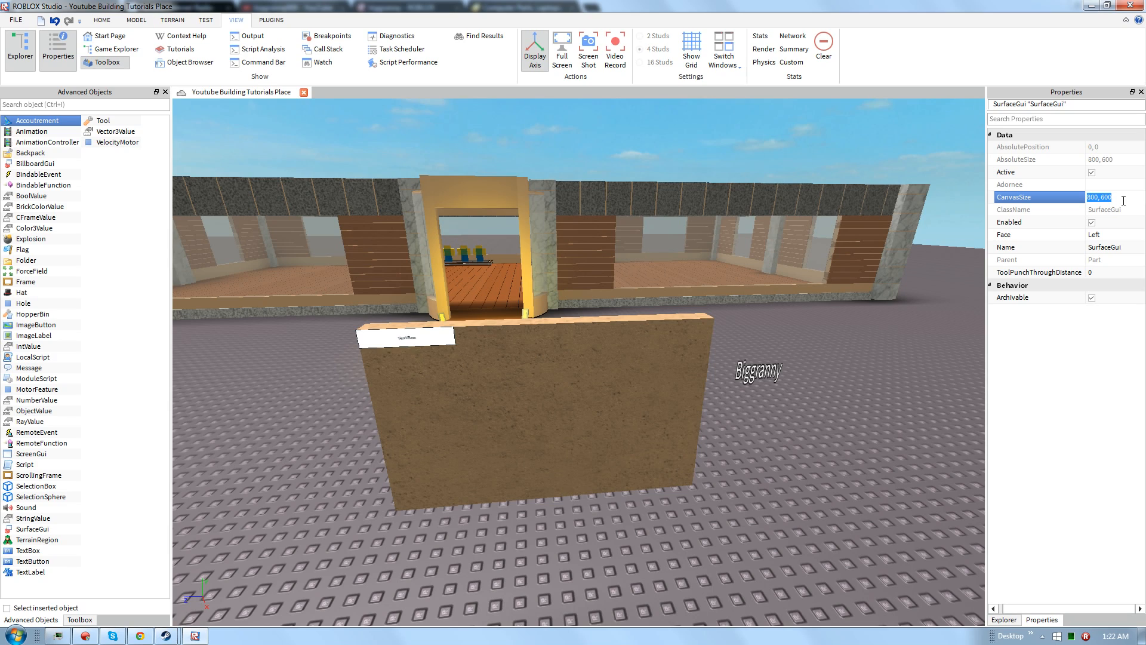
{"action": "type", "text": "400,"}
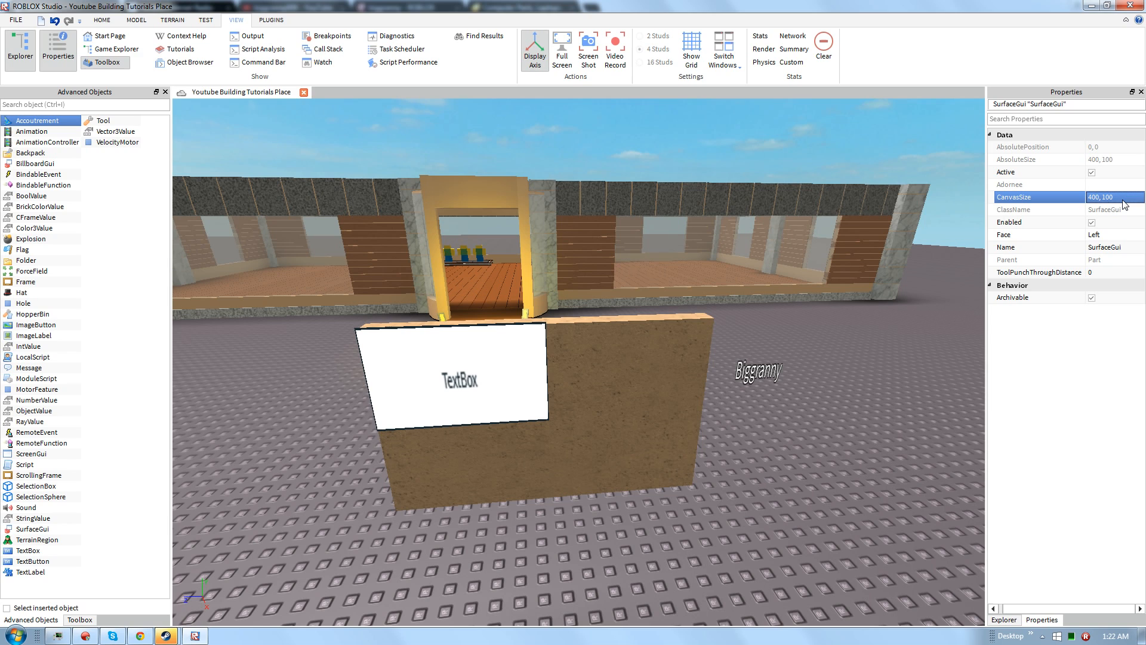
{"action": "type", "text": "200,5"}
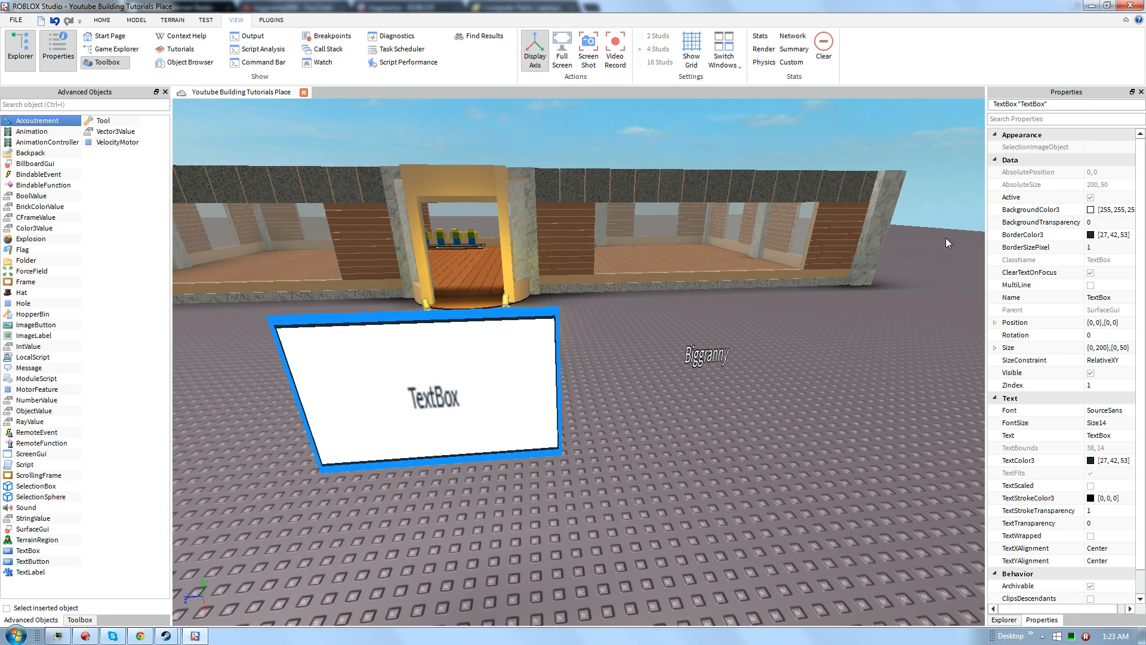
Make the TextBox background transparency 1 and its text colour white.
{"action": "left_click", "coordinate": [1046, 235]}
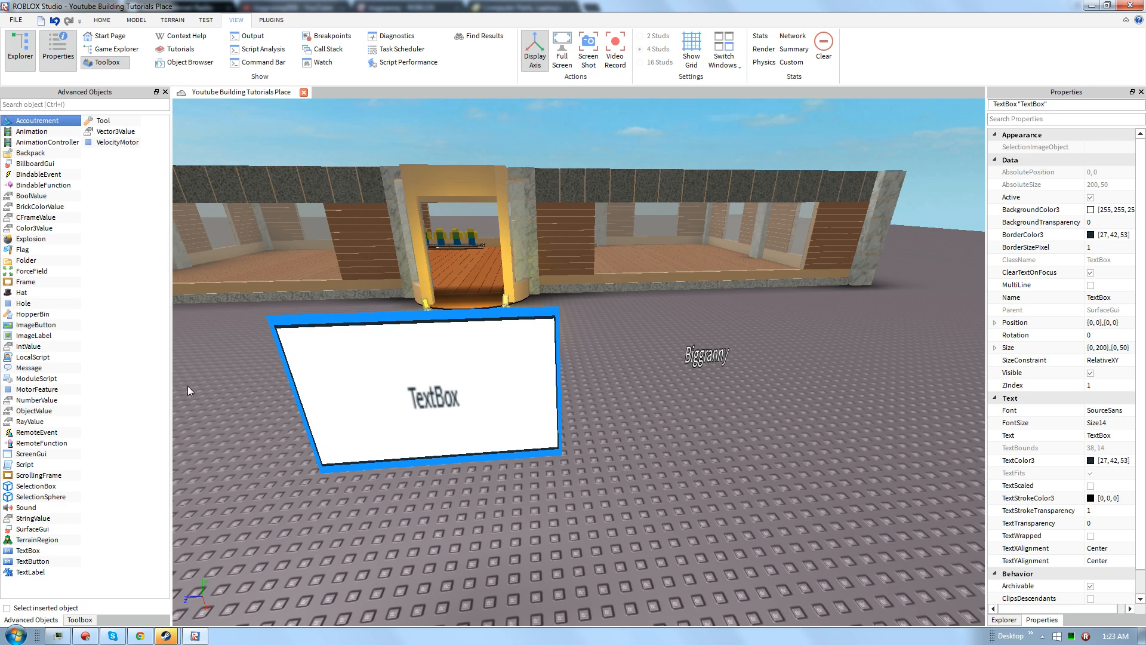
{"action": "left_click", "coordinate": [1112, 222]}
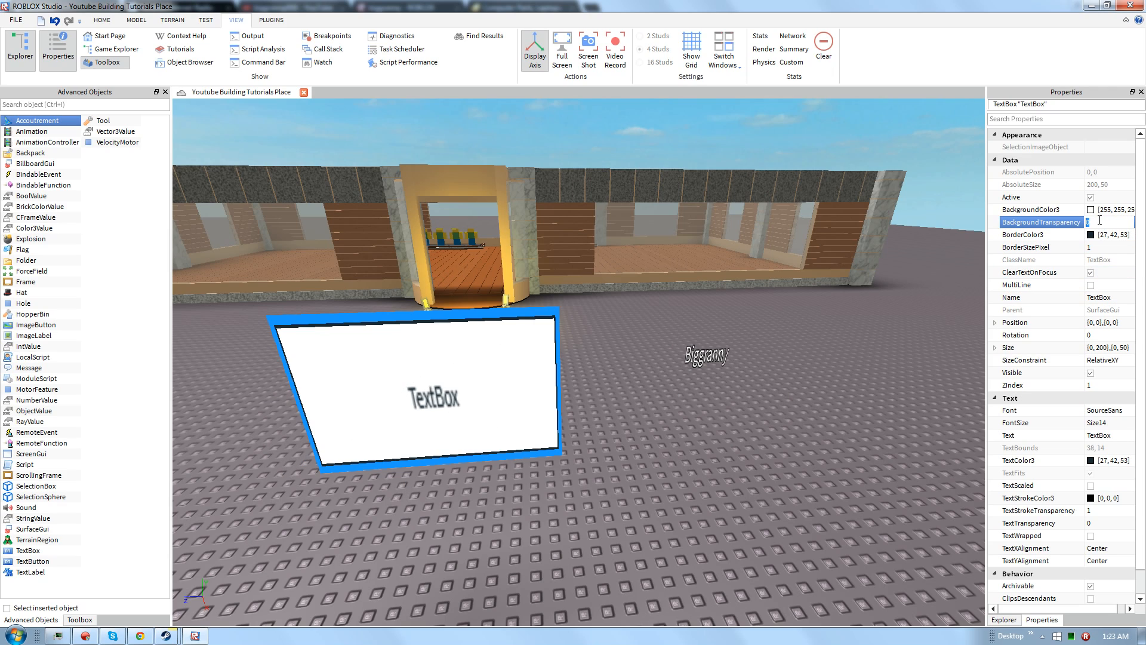
{"action": "type", "text": "1"}
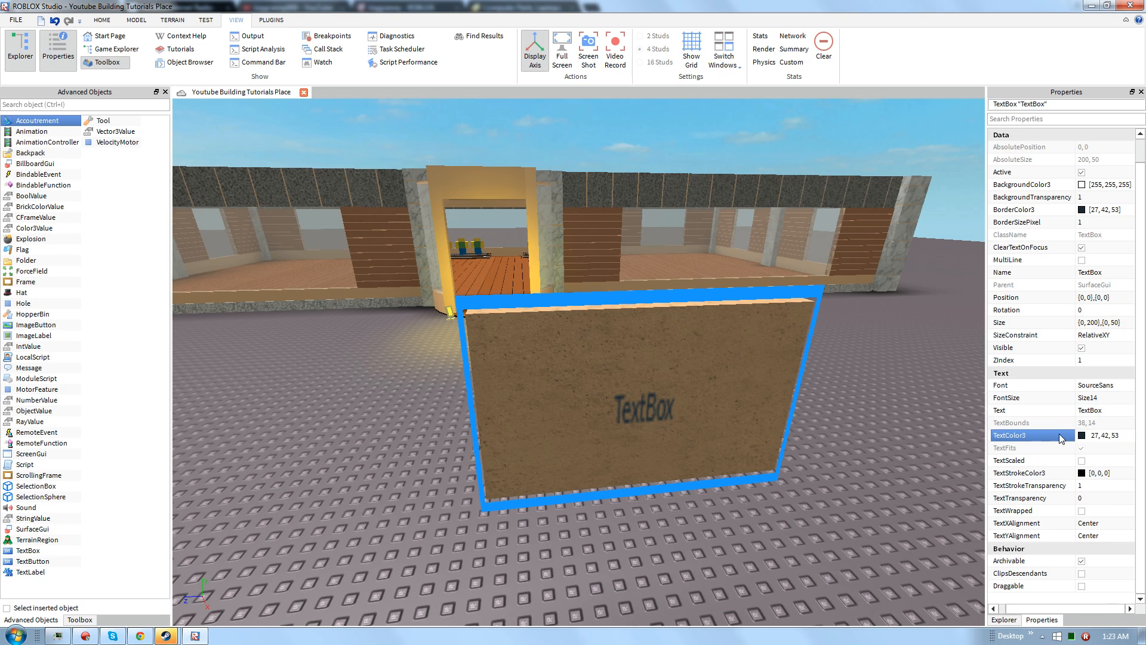
{"action": "left_click", "coordinate": [1104, 434]}
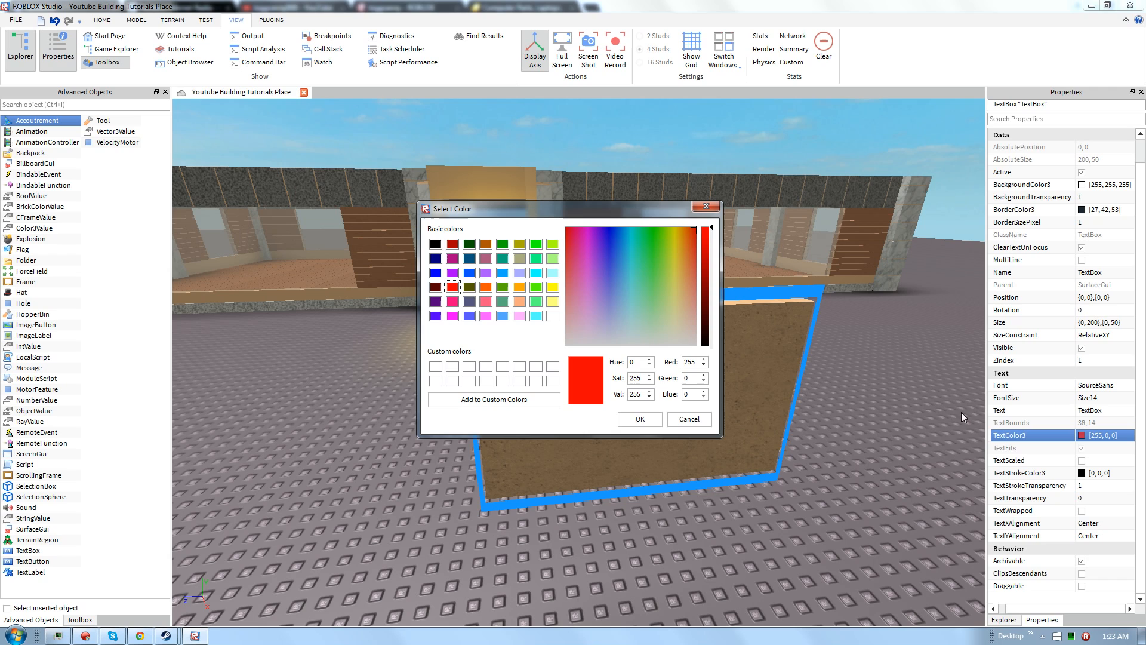
{"action": "left_click", "coordinate": [637, 419]}
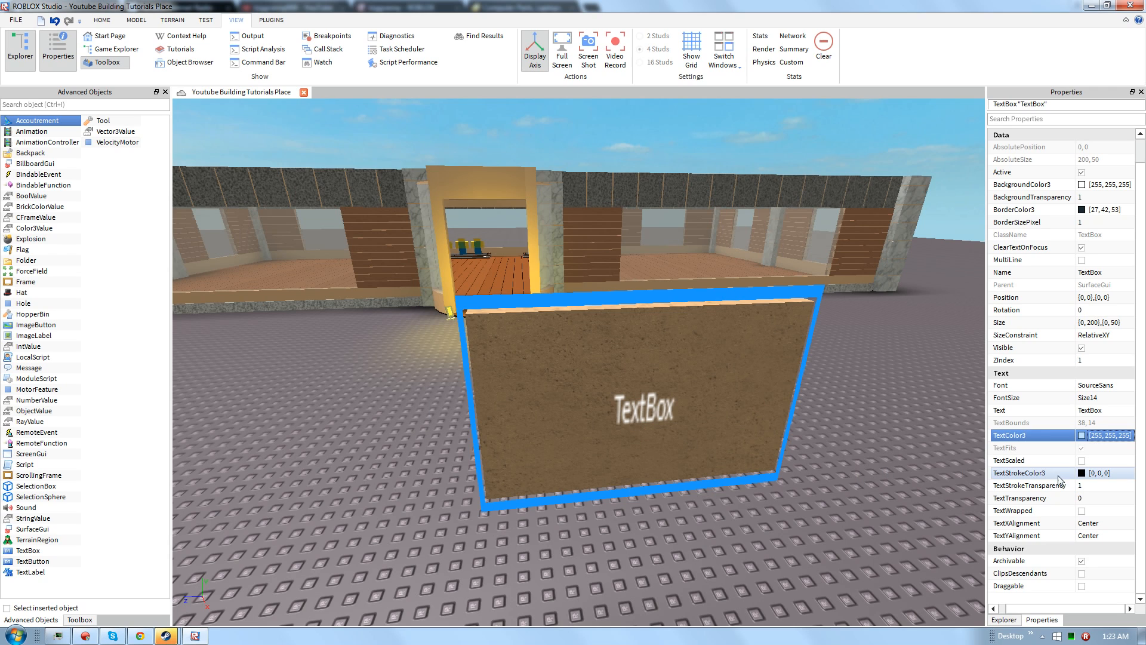
Set the TextBox font size to 48 and its text to 'Biggranny'.
{"action": "left_click", "coordinate": [1121, 397]}
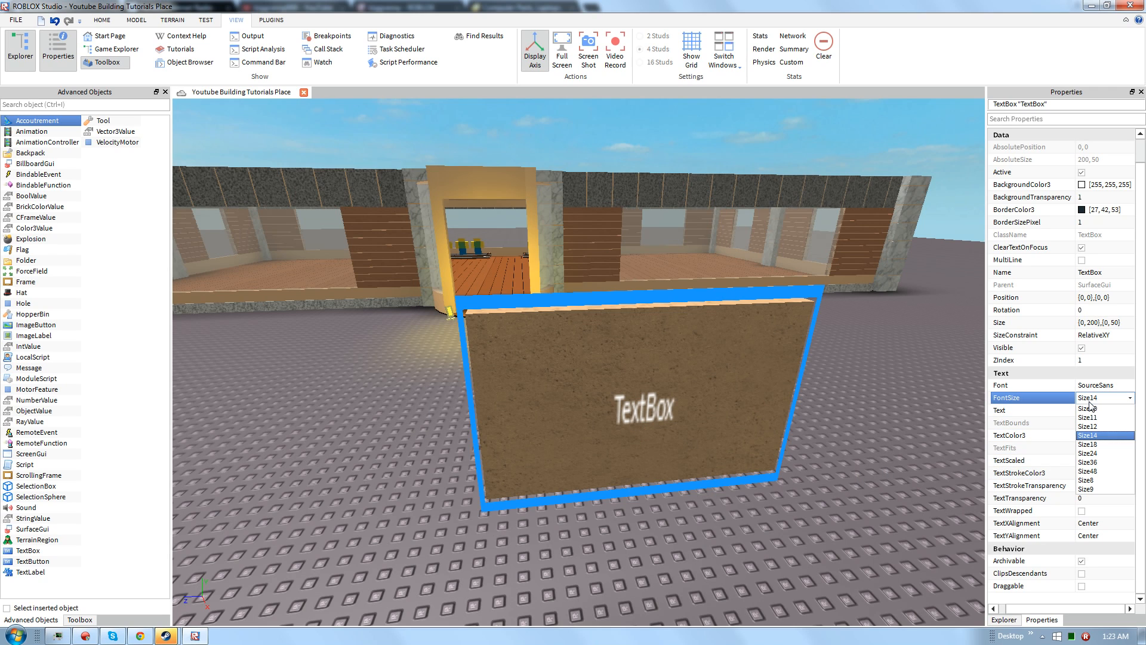
{"action": "left_click", "coordinate": [1089, 472]}
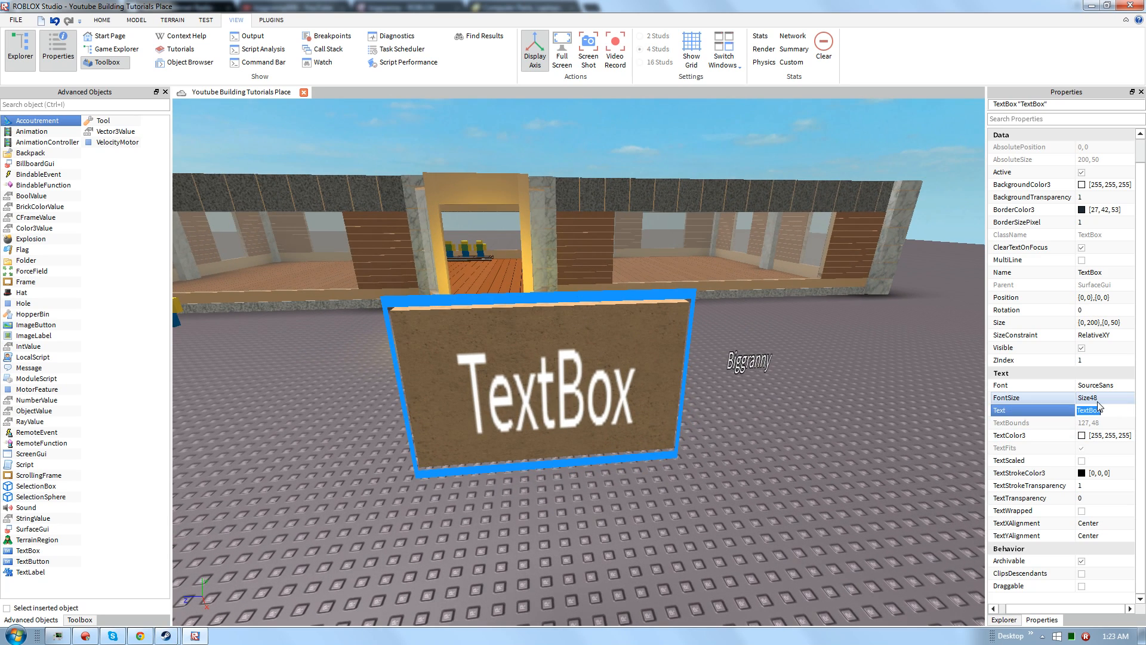
{"action": "type", "text": "Biggranny"}
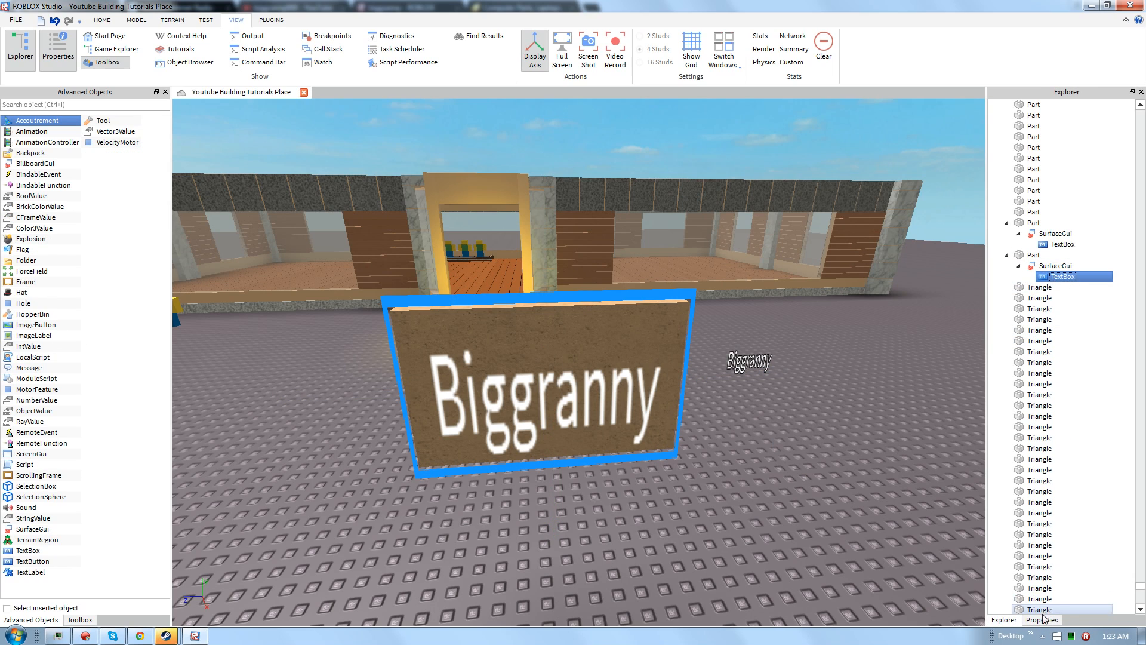
Give the Biggranny text a black outline with TextStrokeTransparency 0.
{"action": "left_click", "coordinate": [1041, 619]}
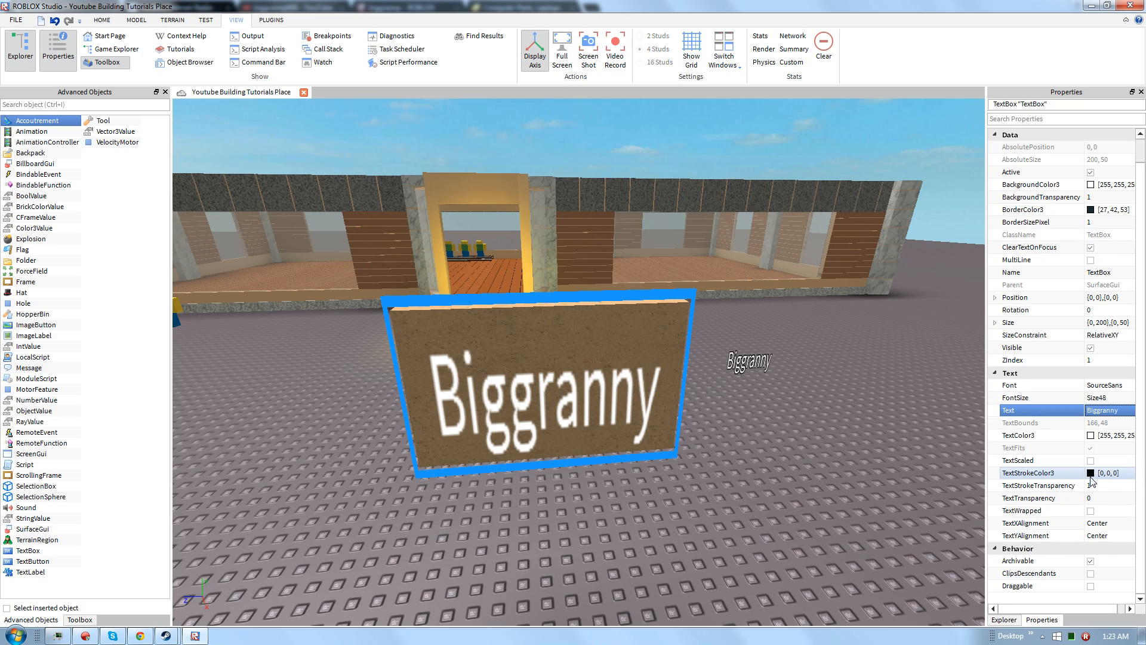
{"action": "left_click", "coordinate": [1038, 485]}
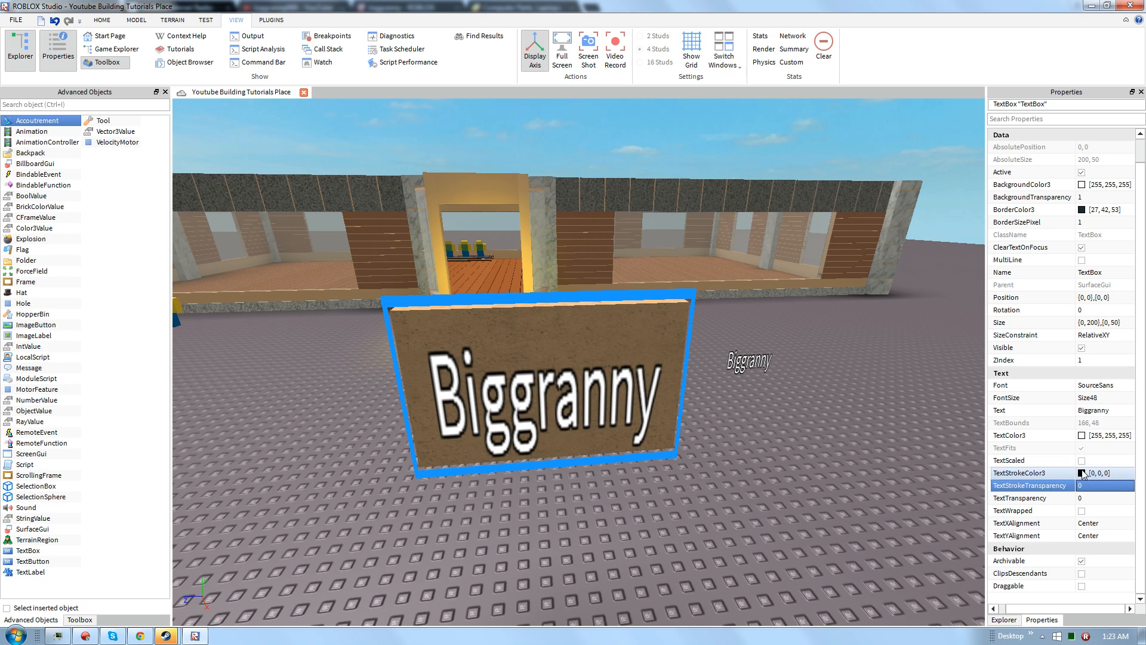
{"action": "left_click", "coordinate": [1105, 472]}
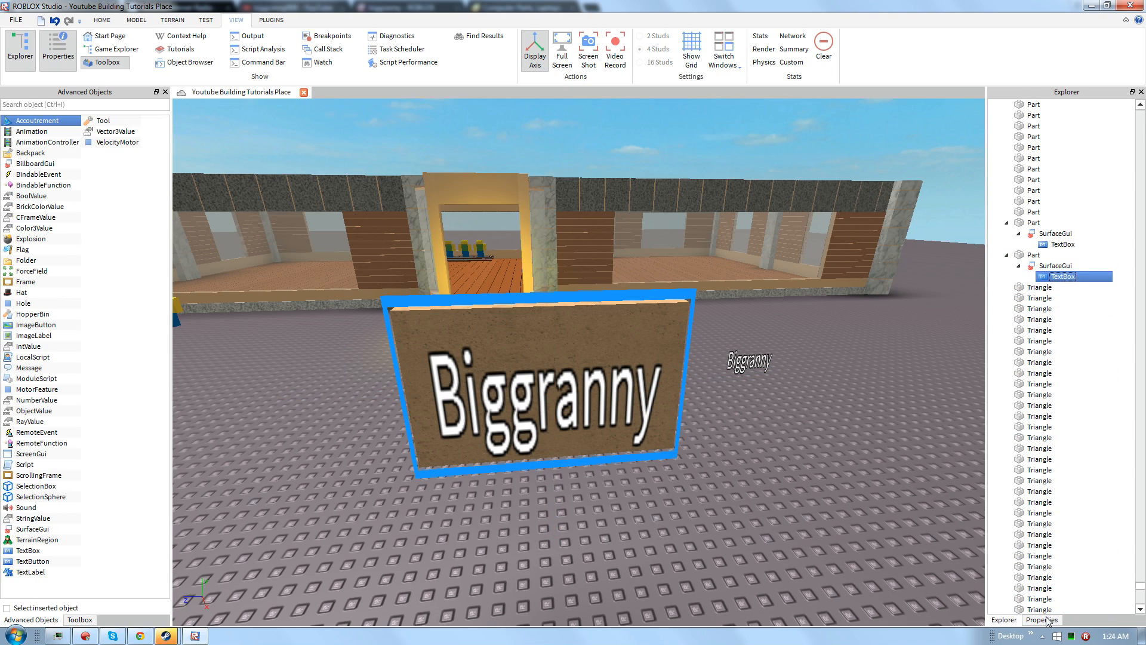
Align the text to the top, try left alignment, then centre it horizontally again.
{"action": "left_click", "coordinate": [1041, 620]}
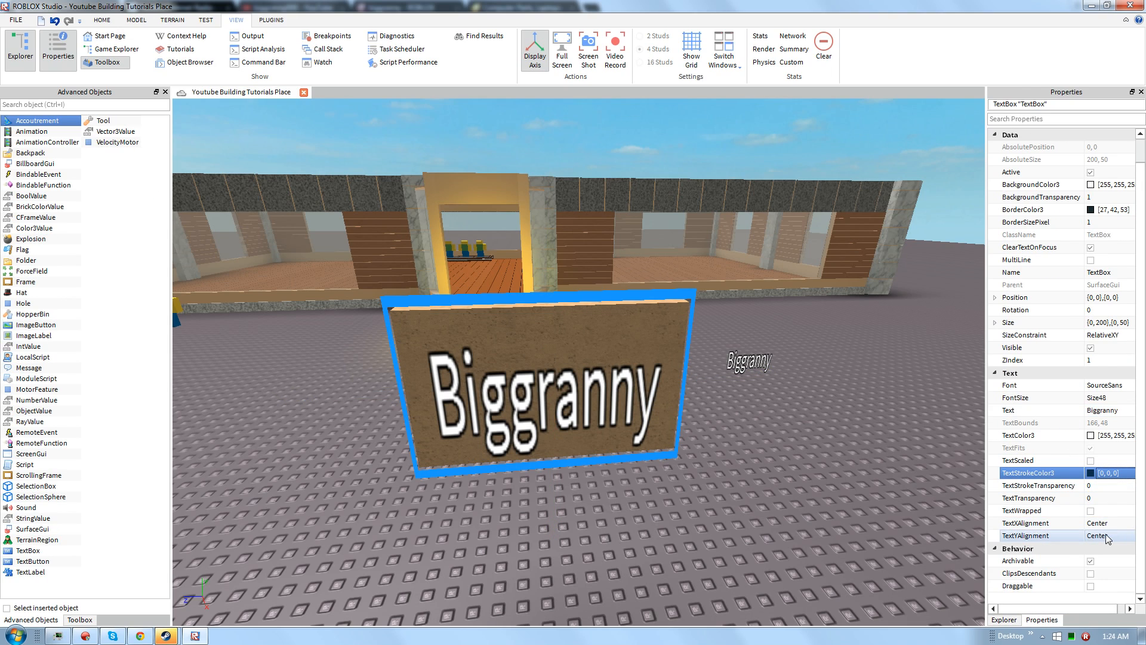
{"action": "left_click", "coordinate": [1103, 534]}
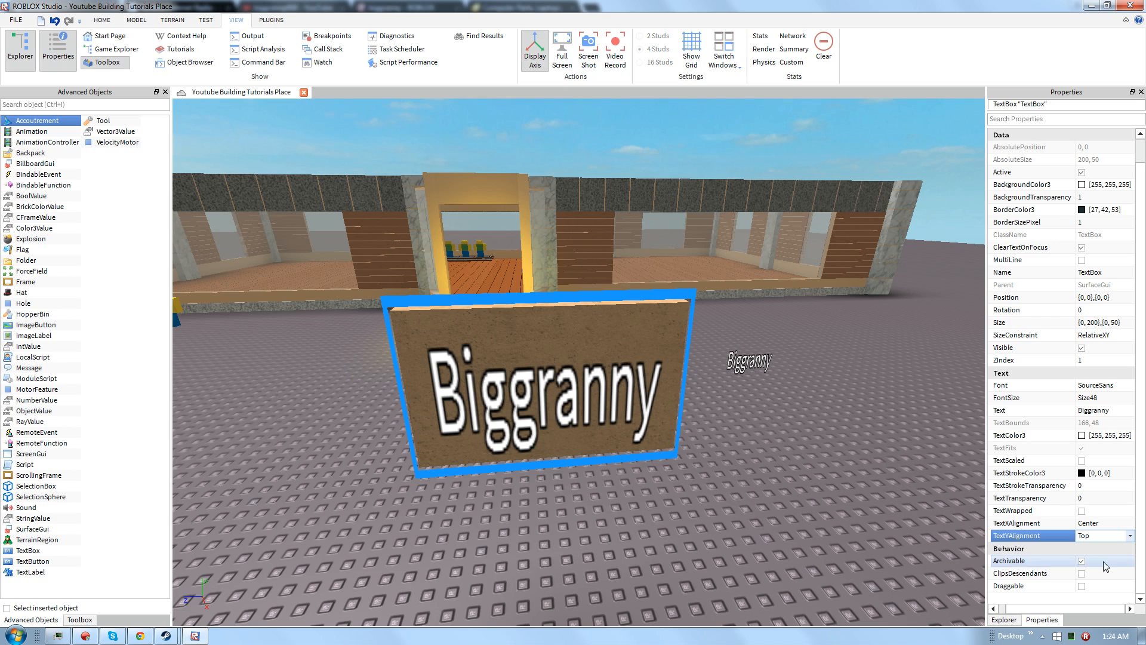
{"action": "left_click", "coordinate": [1103, 522]}
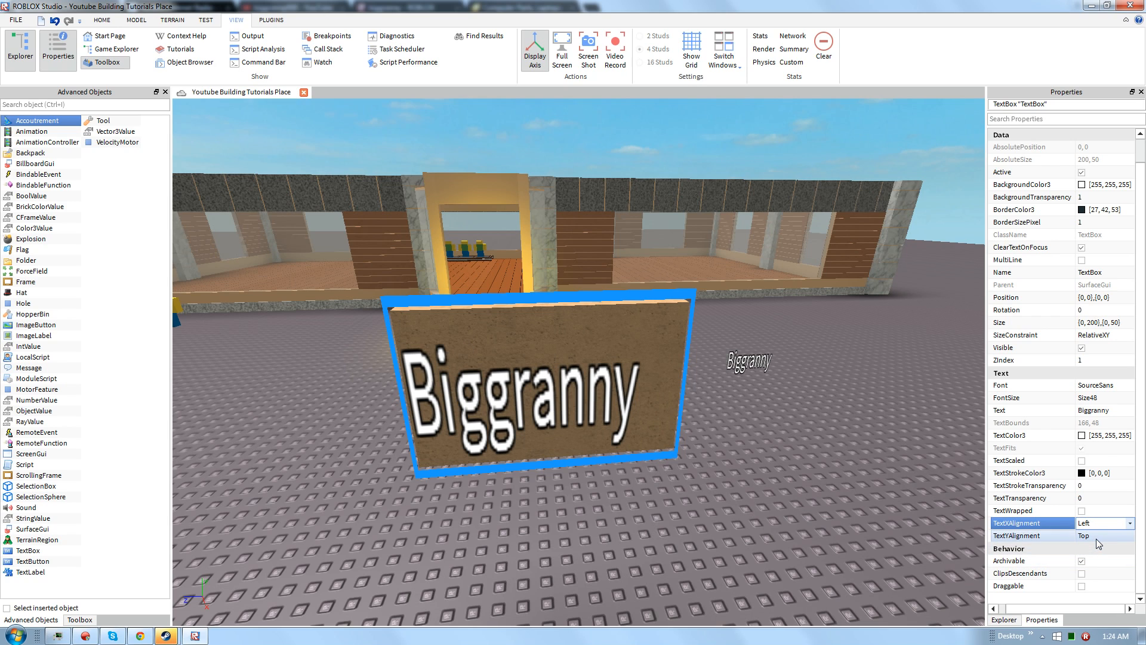
{"action": "left_click", "coordinate": [1102, 523]}
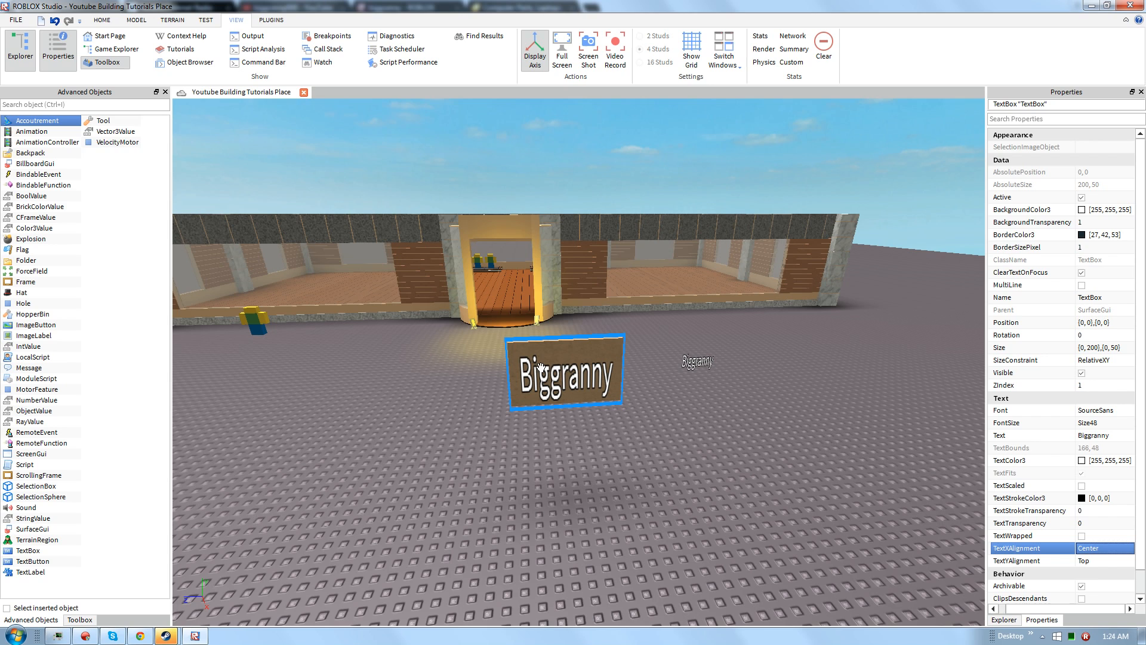
Select the sign part and enlarge and lower it with the Scale tool.
{"action": "left_click", "coordinate": [565, 369]}
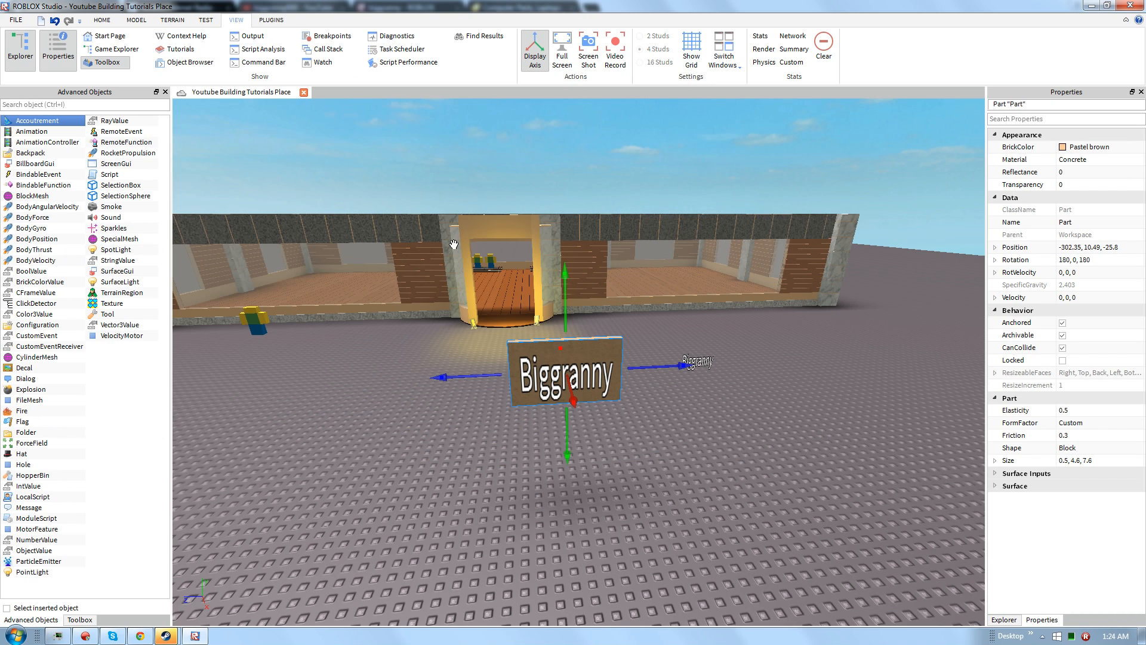
{"action": "left_click", "coordinate": [100, 20]}
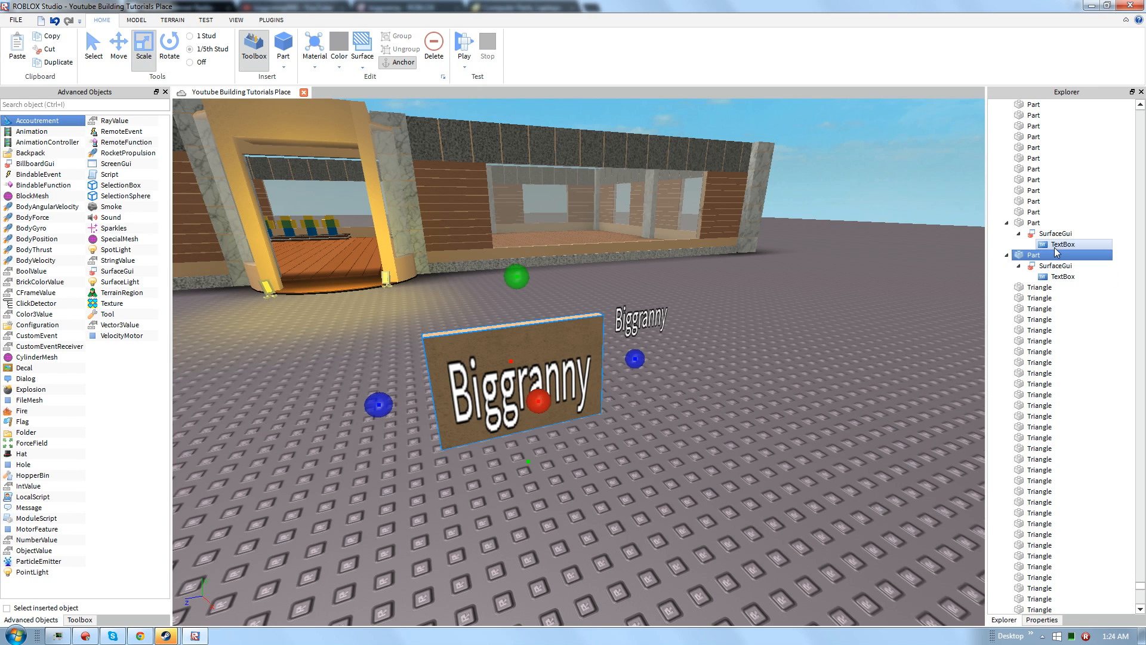
Set the part's Transparency to 1 so only the outlined Biggranny text remains visible.
{"action": "left_click", "coordinate": [1041, 619]}
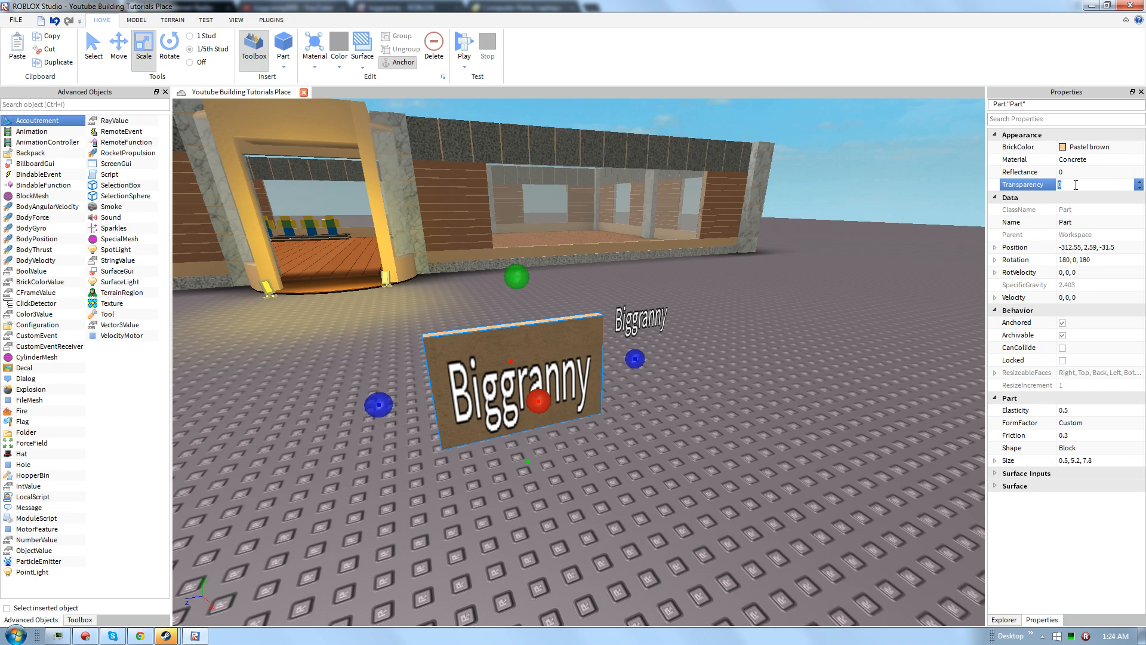
{"action": "type", "text": "1"}
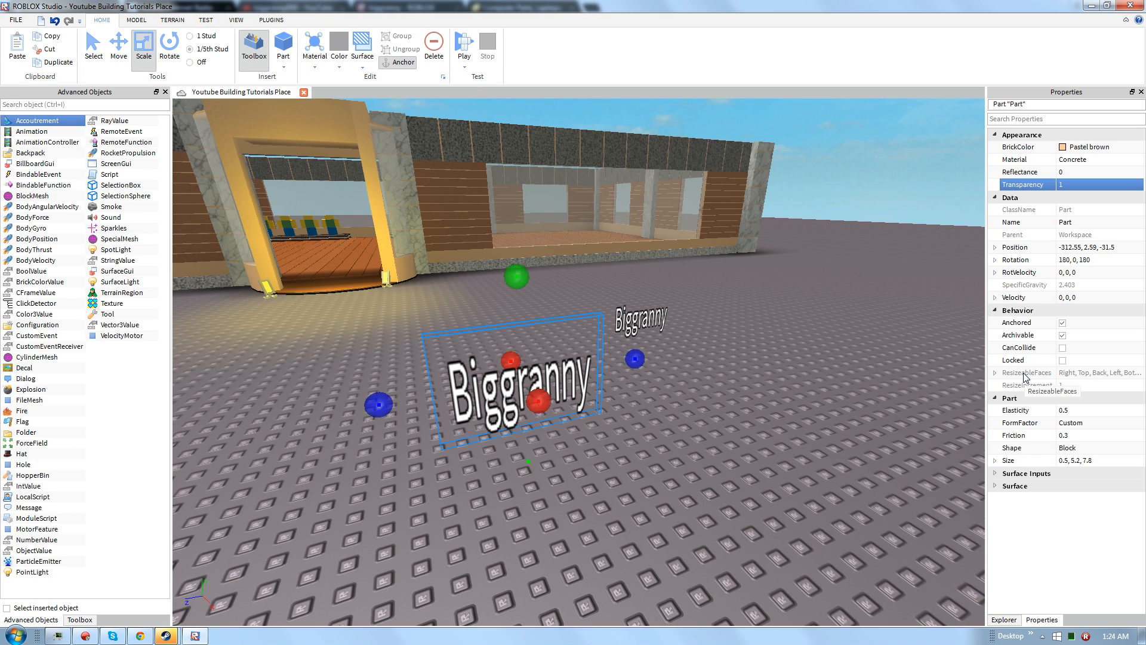
{"action": "mouse_move", "coordinate": [1119, 67]}
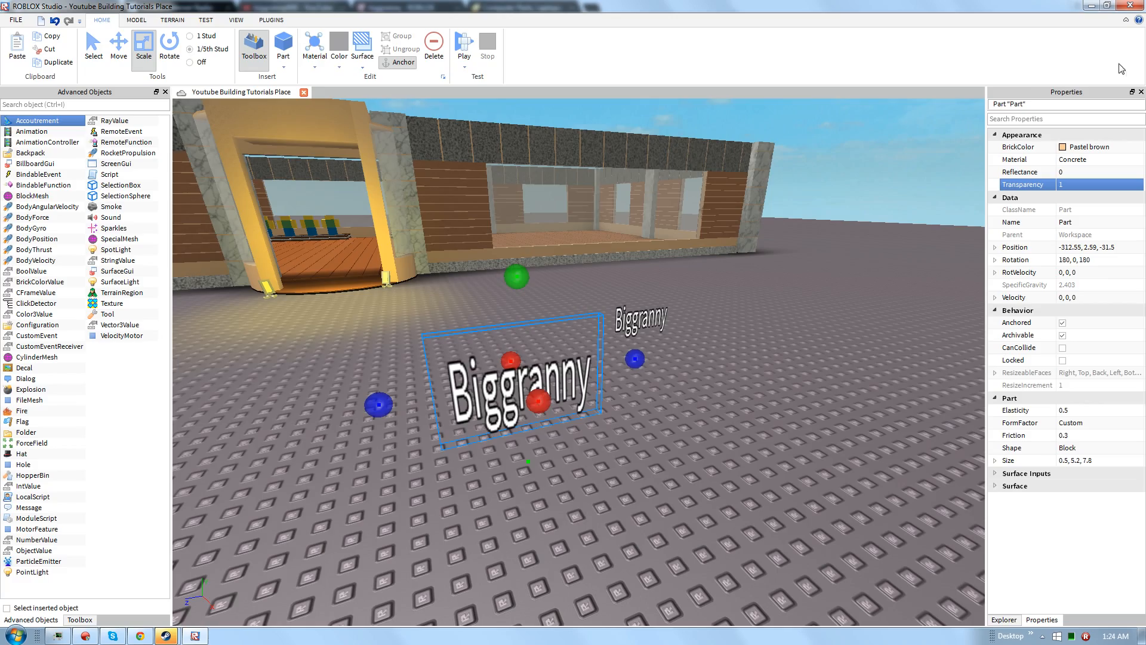